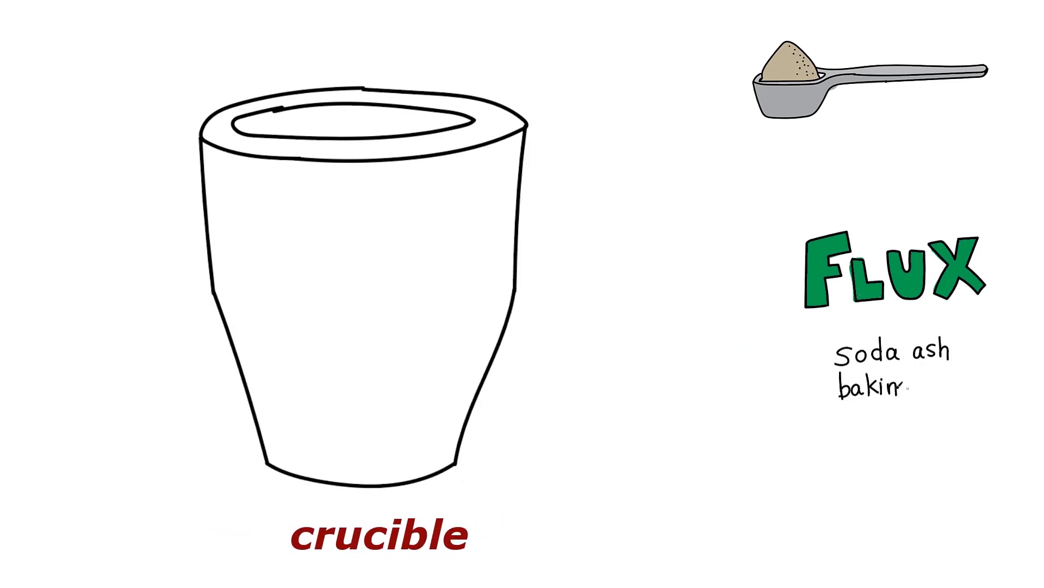
pyautogui.write('baking soda')
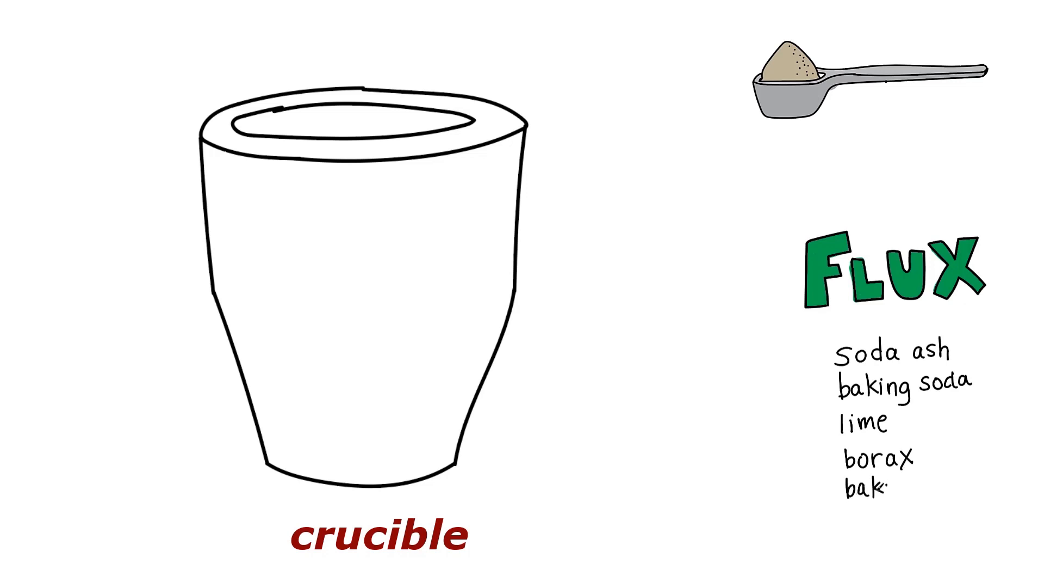
pyautogui.write('baking flour')
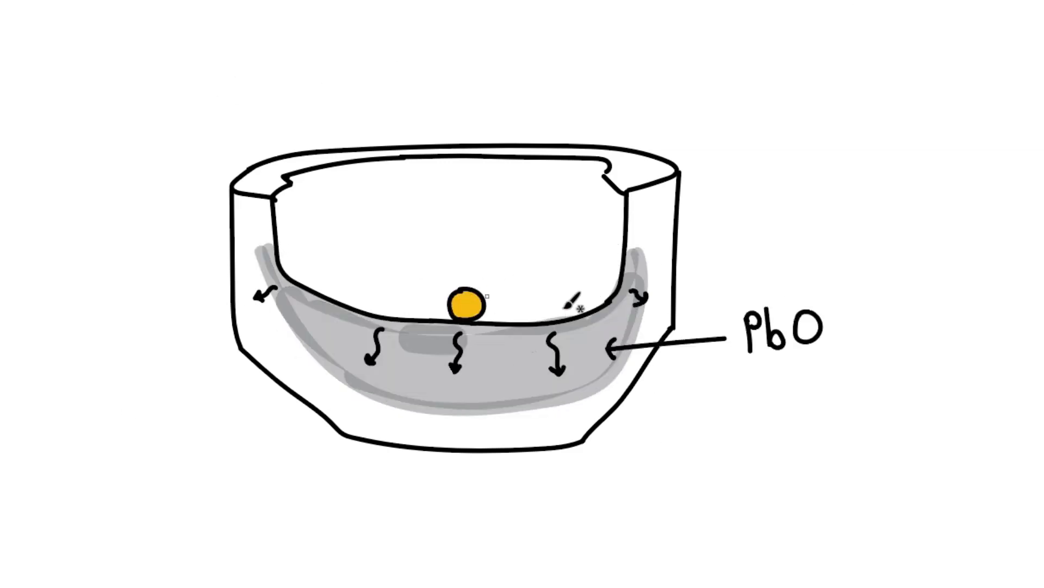
pyautogui.write('precious metal bea')
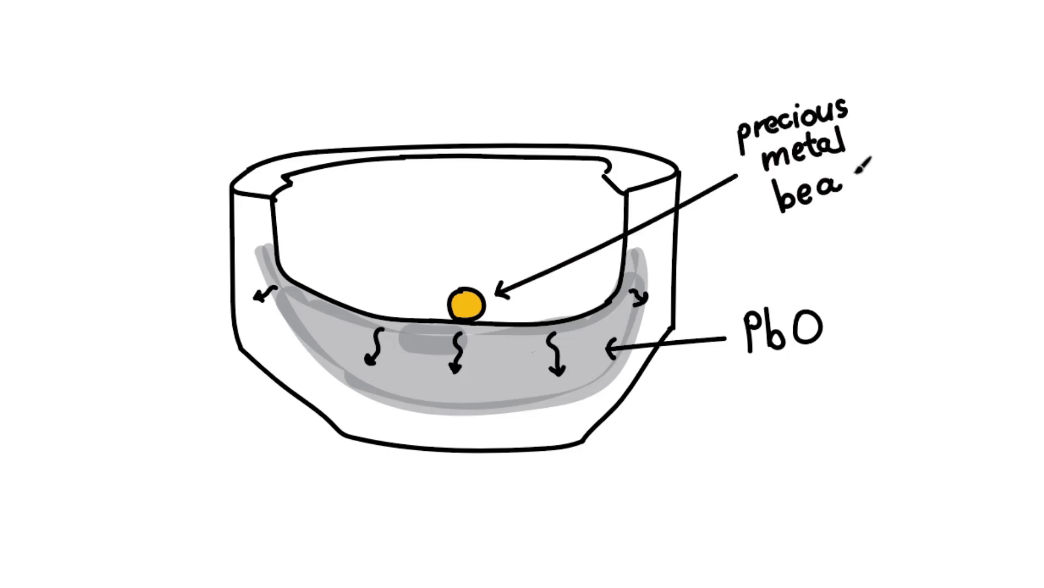